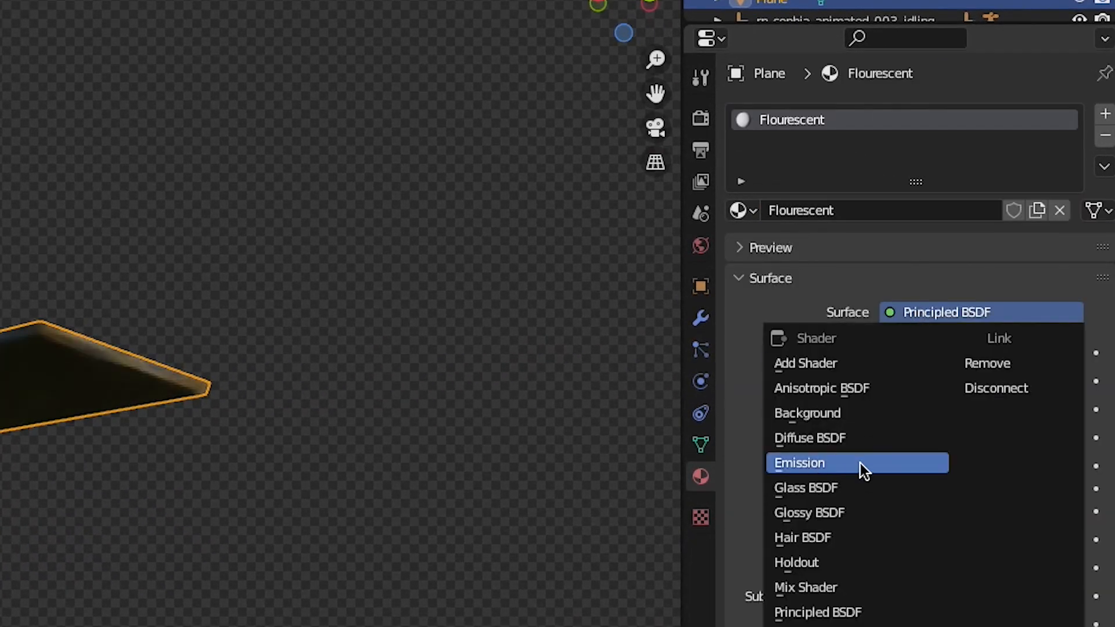
# - Switch the Flourescent material's surface to a yellow Emission shader at strength 35
pyautogui.click(822, 463)
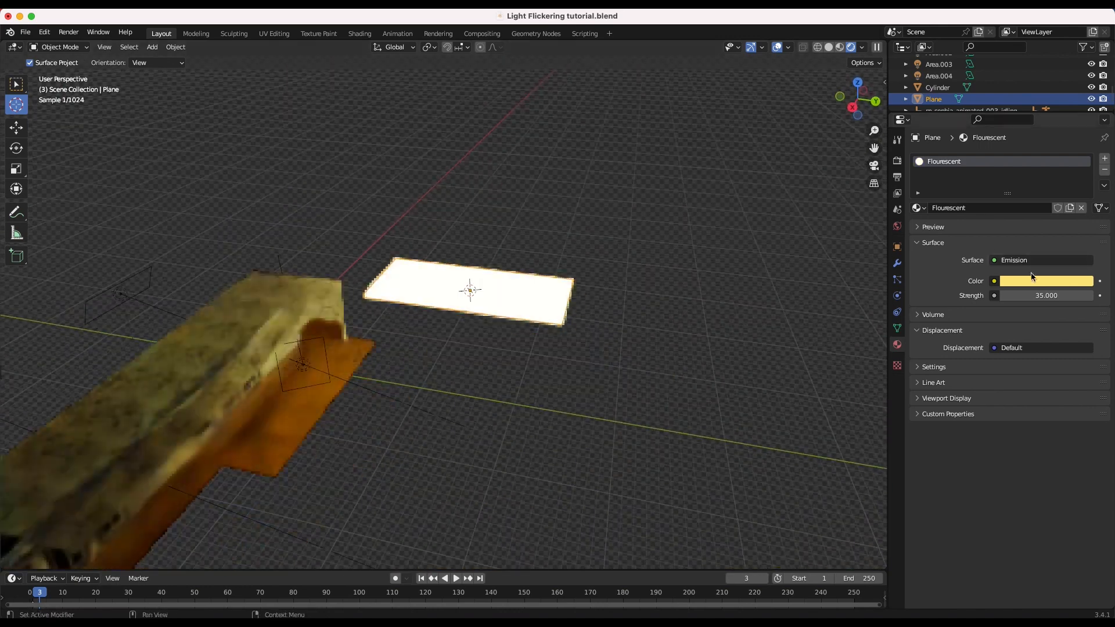
pyautogui.moveTo(1024, 282)
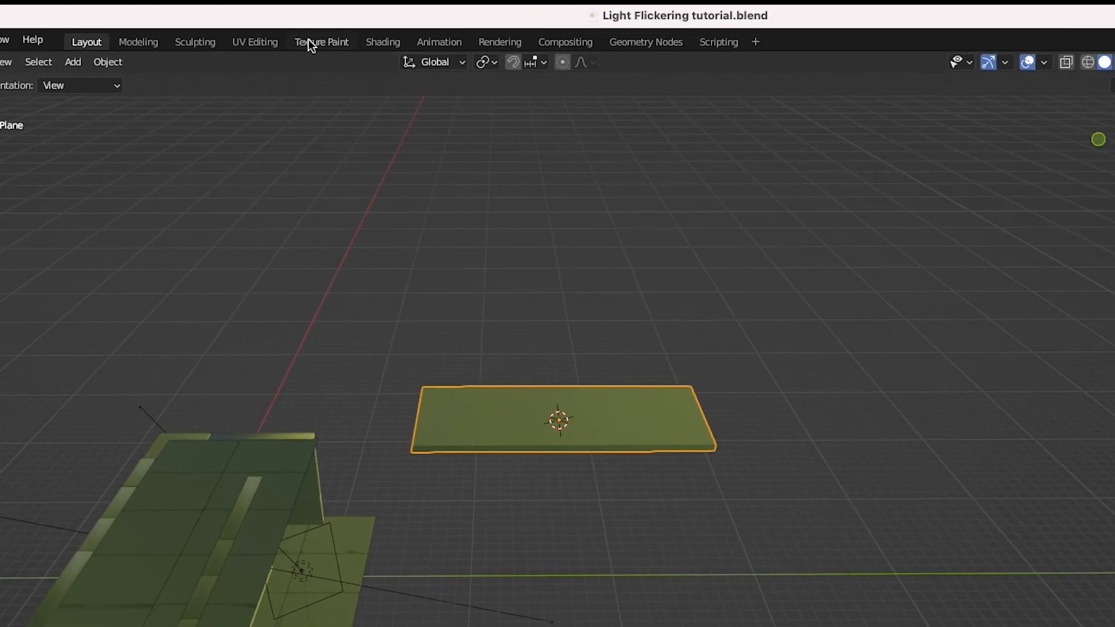
# - Route the strength-35 Emission and a zero-strength Emission into a Mix Shader
pyautogui.click(359, 33)
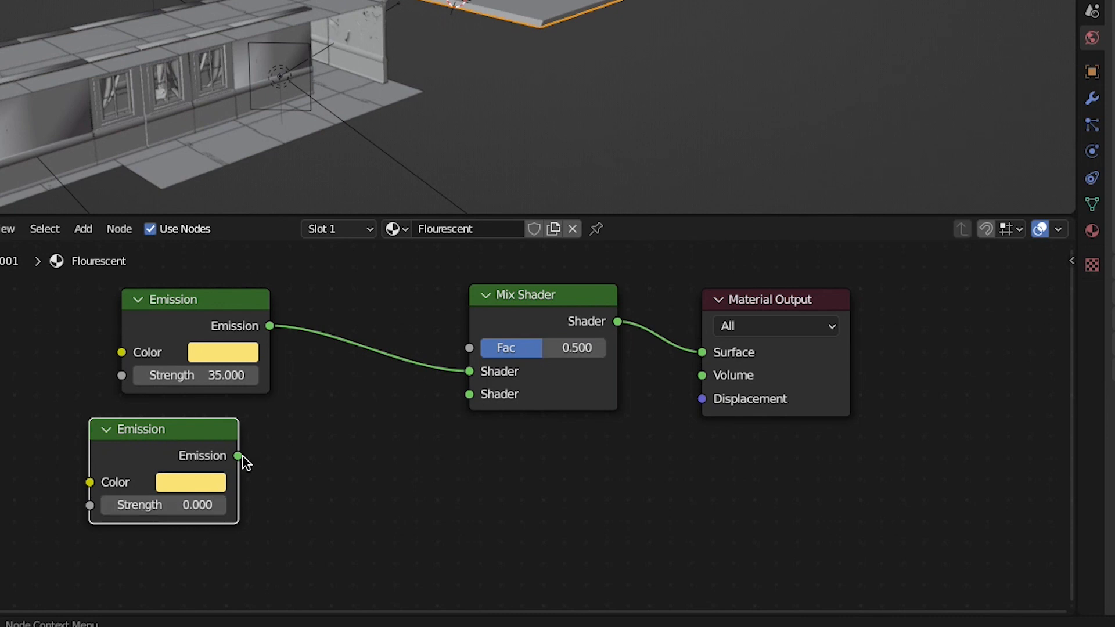
pyautogui.moveTo(241, 456); pyautogui.dragTo(469, 394)
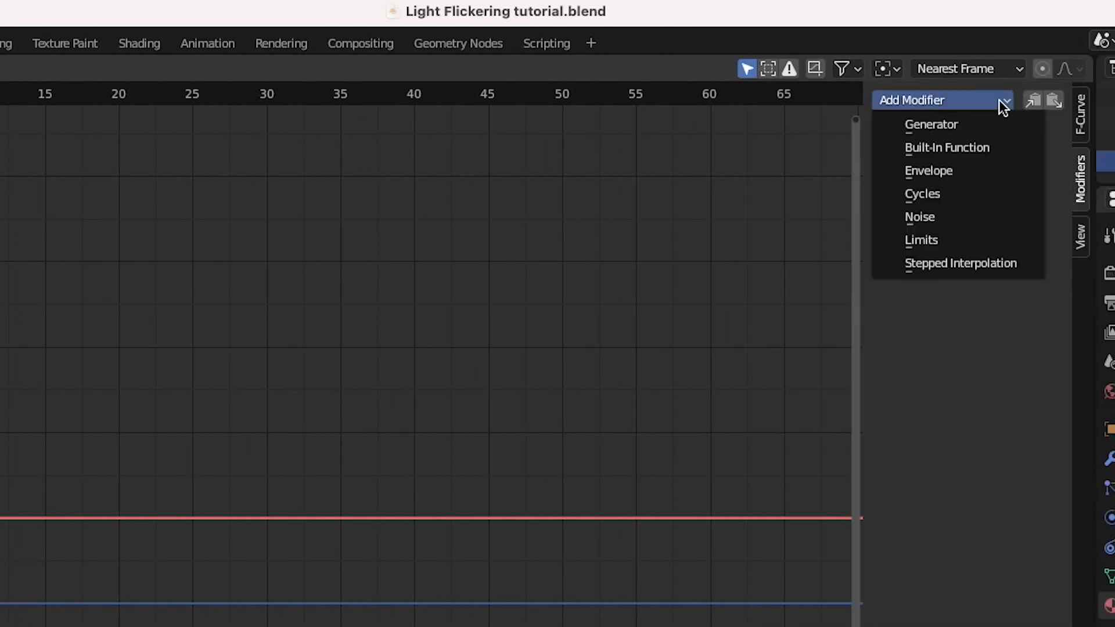
# - Add a Noise modifier to the Fac curve with scale 0.2 and strength 1.4
pyautogui.click(919, 217)
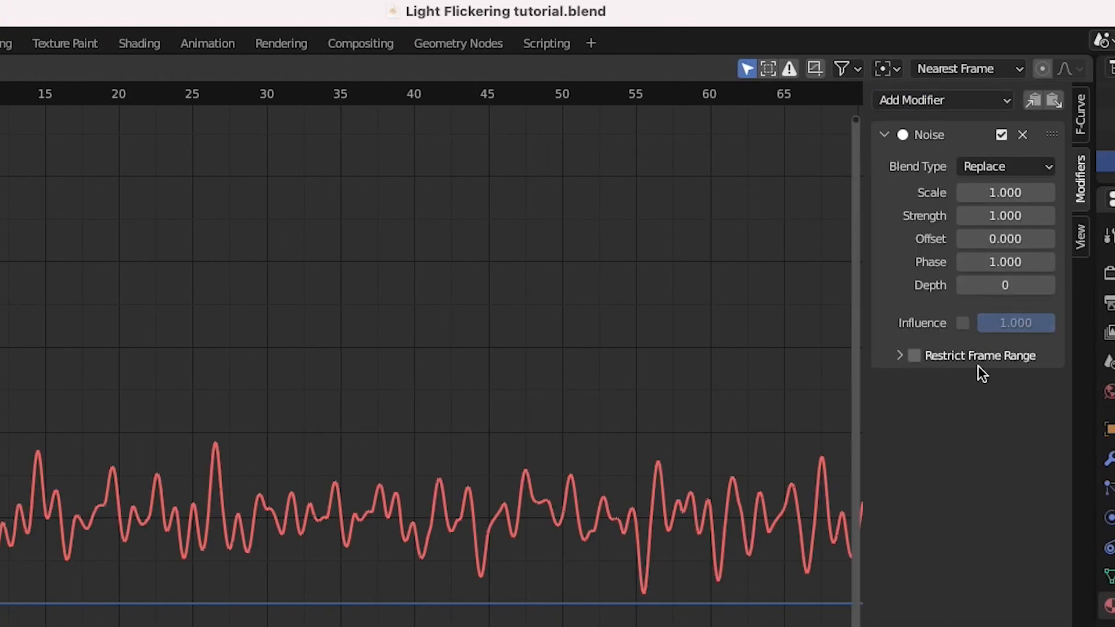
pyautogui.moveTo(1005, 192); pyautogui.dragTo(1045, 192)
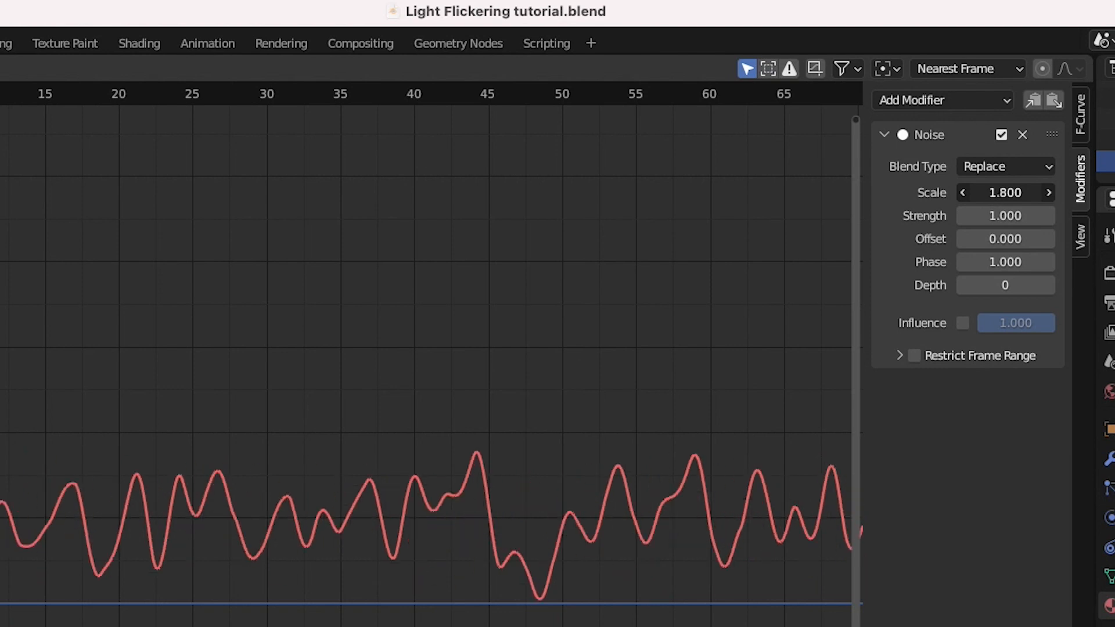
pyautogui.moveTo(1005, 192); pyautogui.dragTo(967, 193)
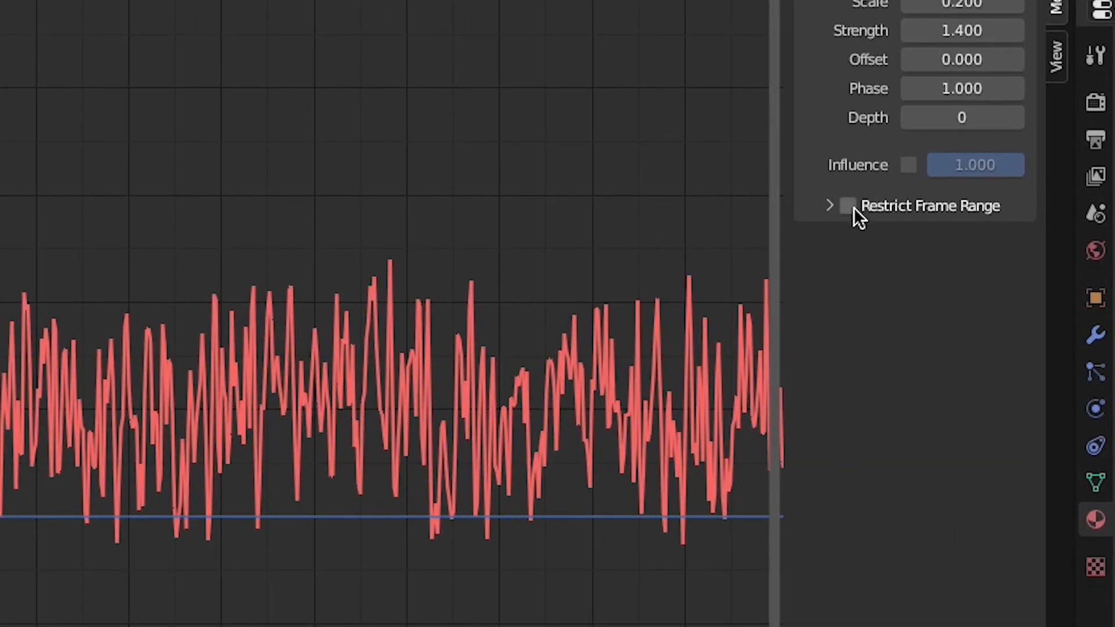
# - Restrict the noise to frames 5.8–29.4 with about three frames of blend in and out
pyautogui.click(848, 206)
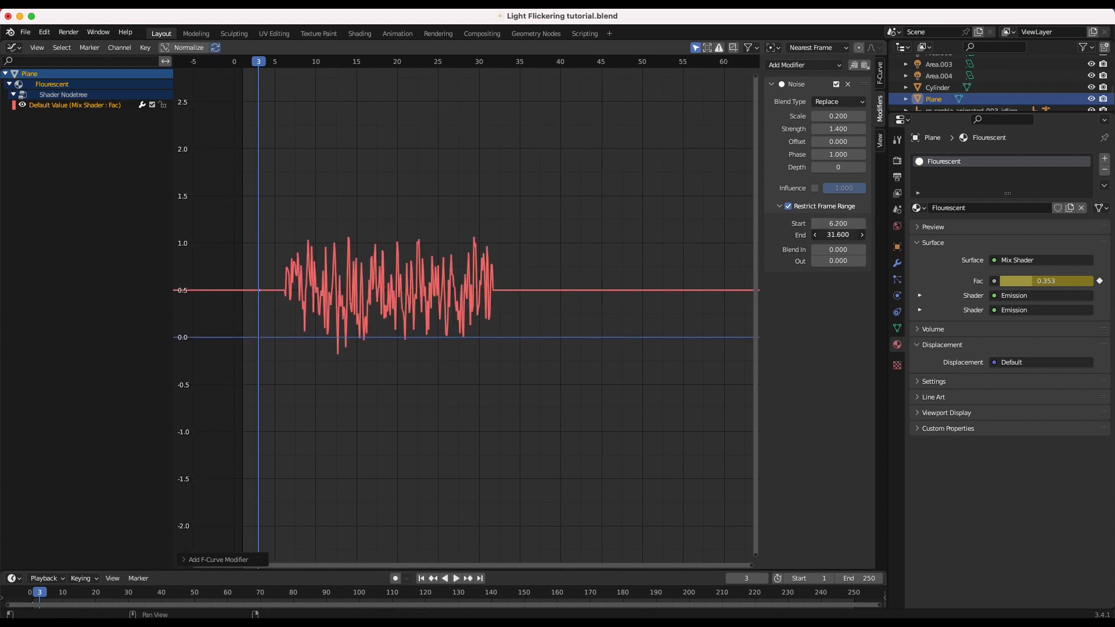
pyautogui.click(802, 65)
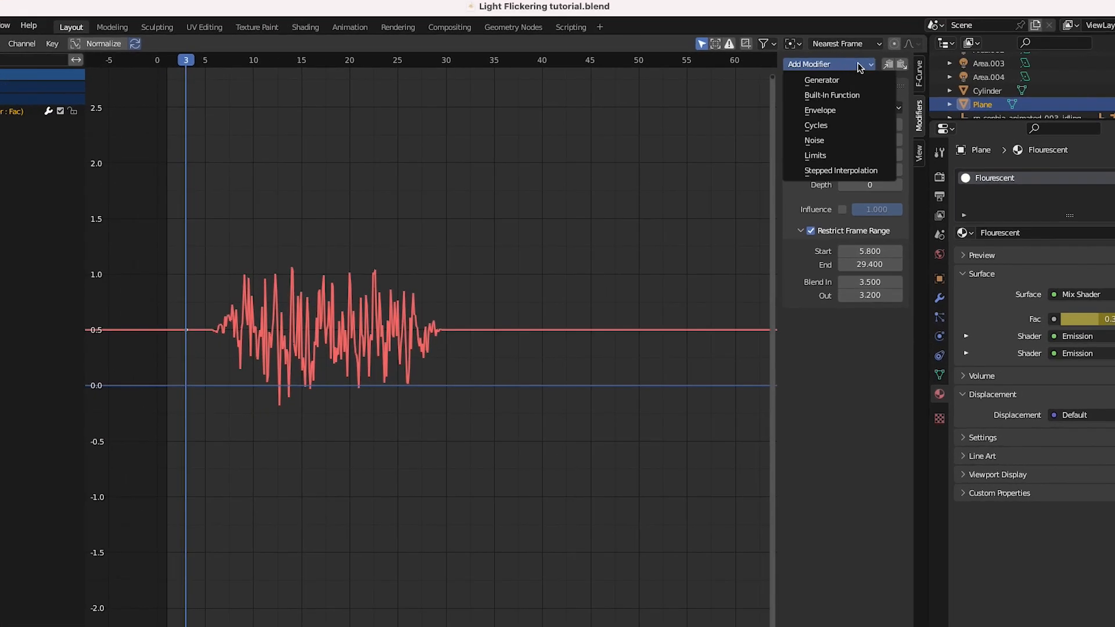